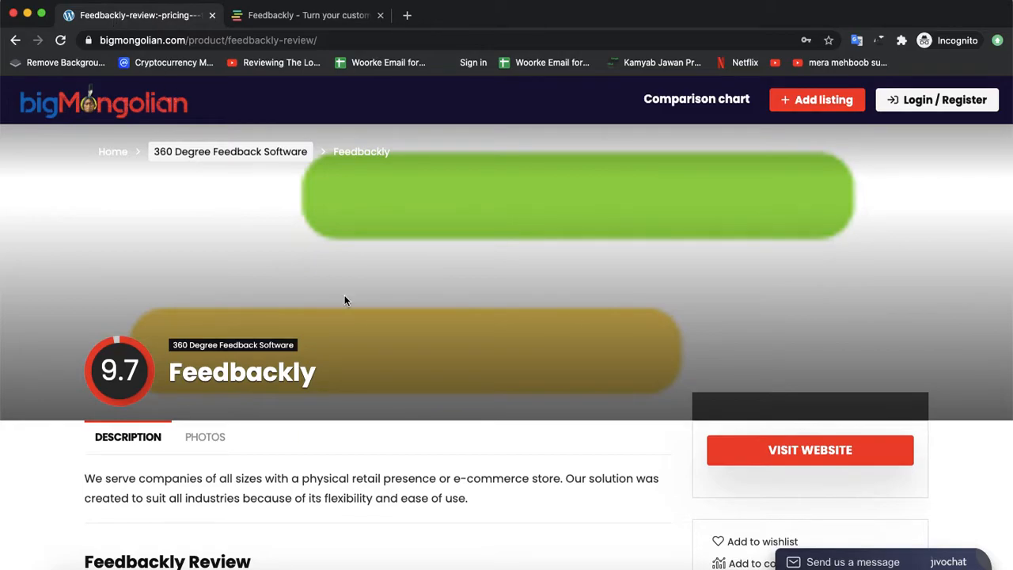
Scroll through Feedbackly's homepage to its footer, then head to the Pricing page.
scroll("down", 3)
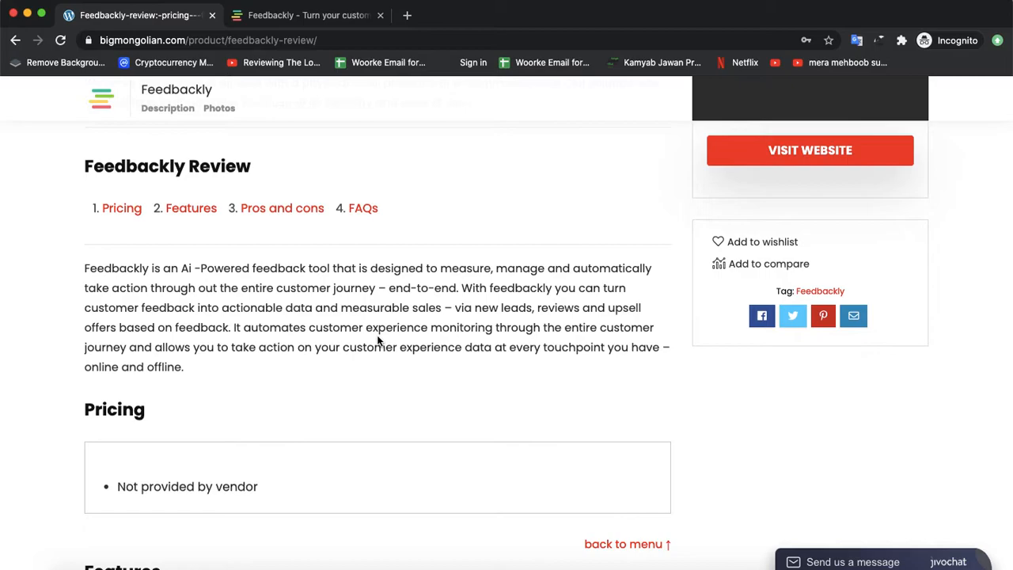
scroll("down", 3)
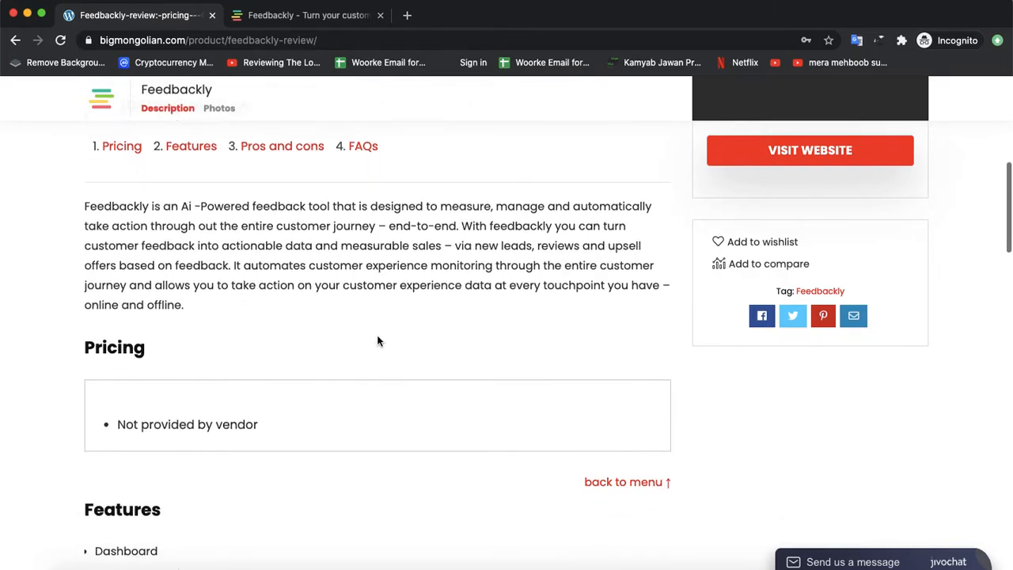
scroll("down", 3)
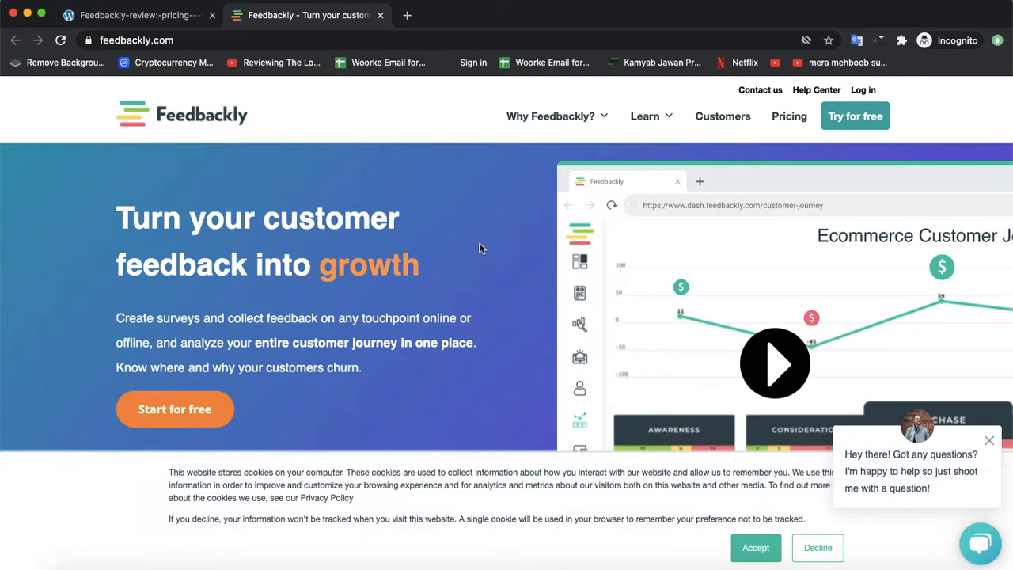
scroll("down", 3)
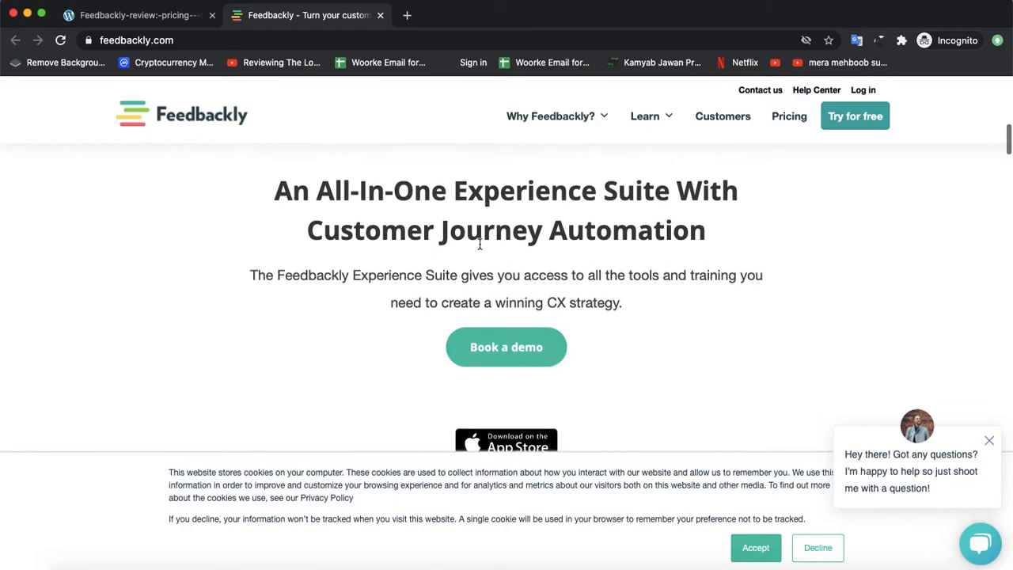
scroll("down", 3)
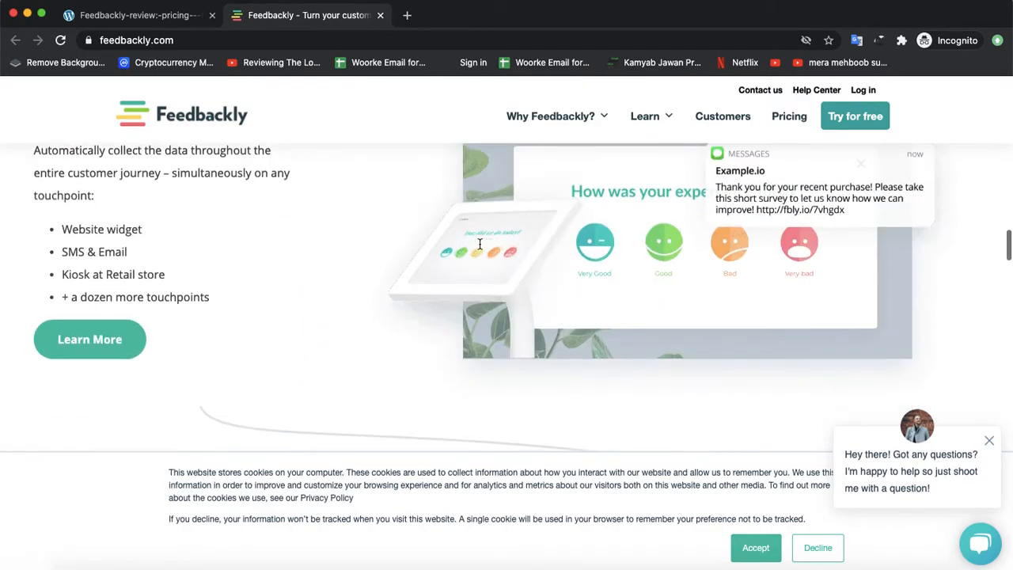
scroll("down", 3)
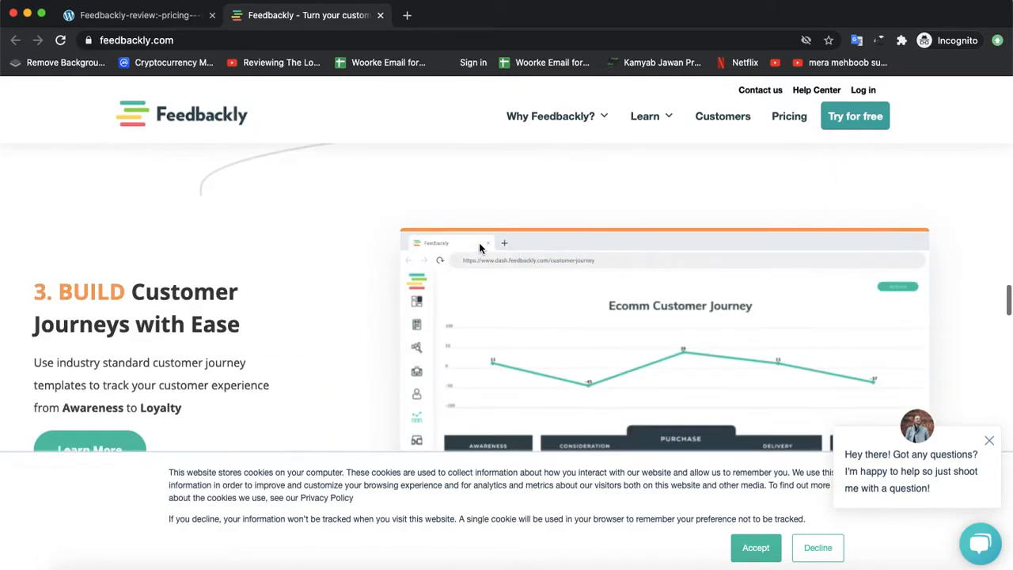
scroll("down", 3)
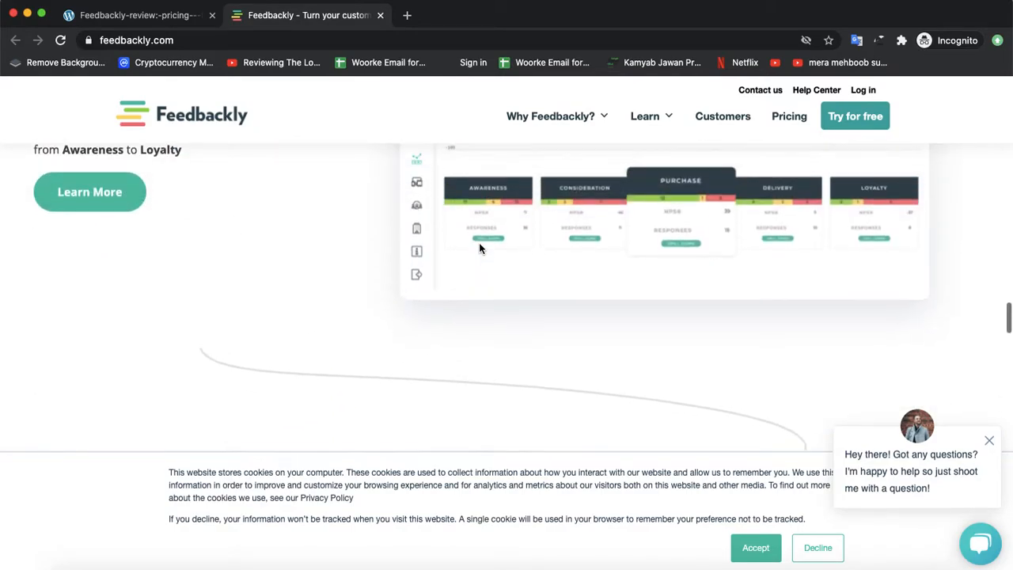
scroll("down", 3)
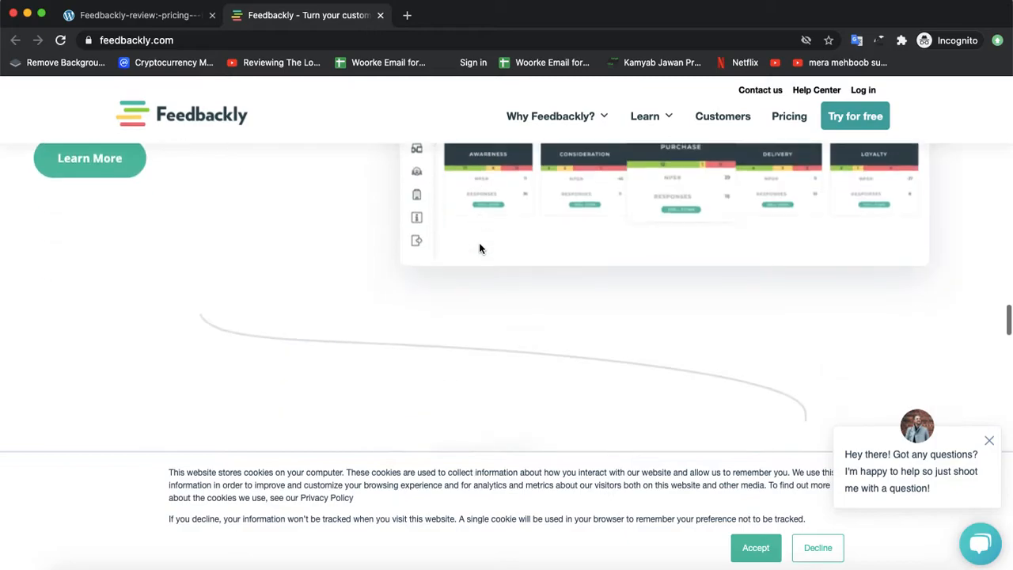
scroll("down", 3)
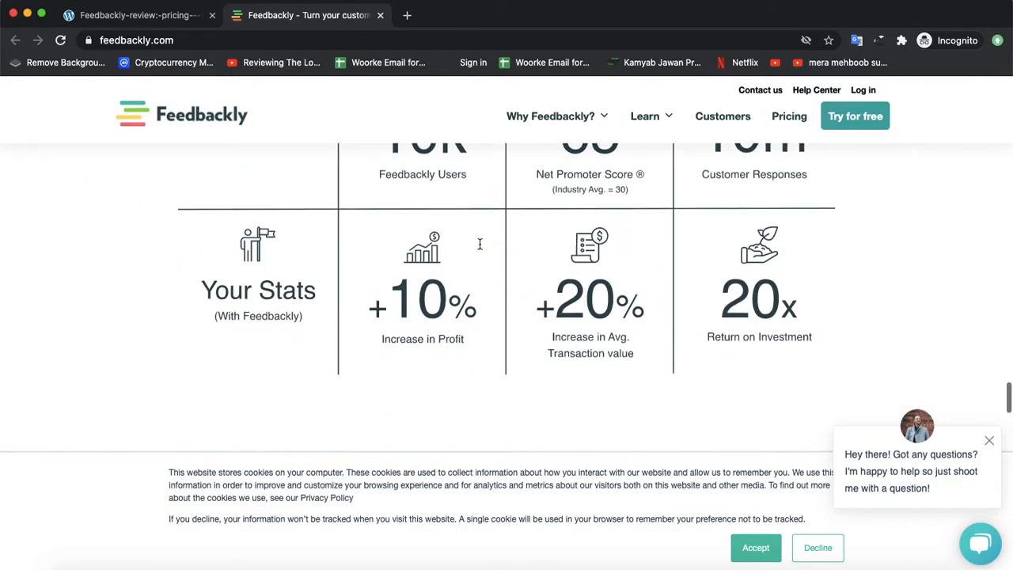
scroll("down", 3)
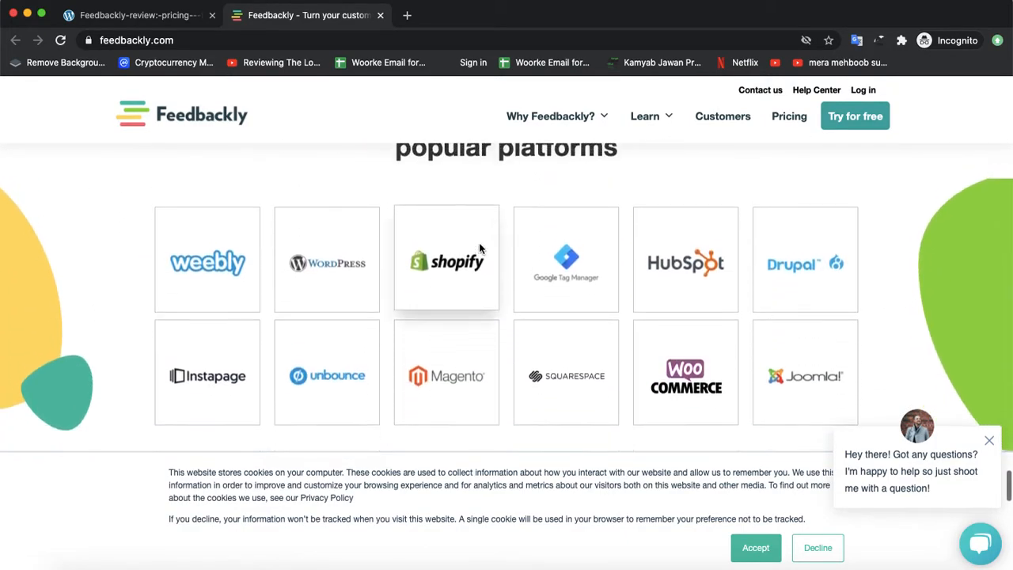
scroll("down", 3)
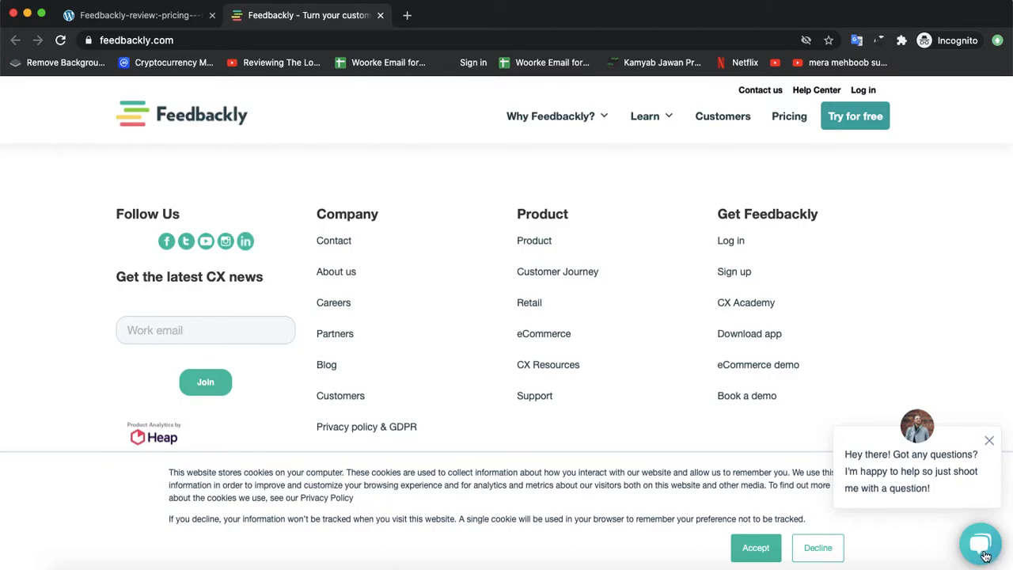
mouse_move(589, 328)
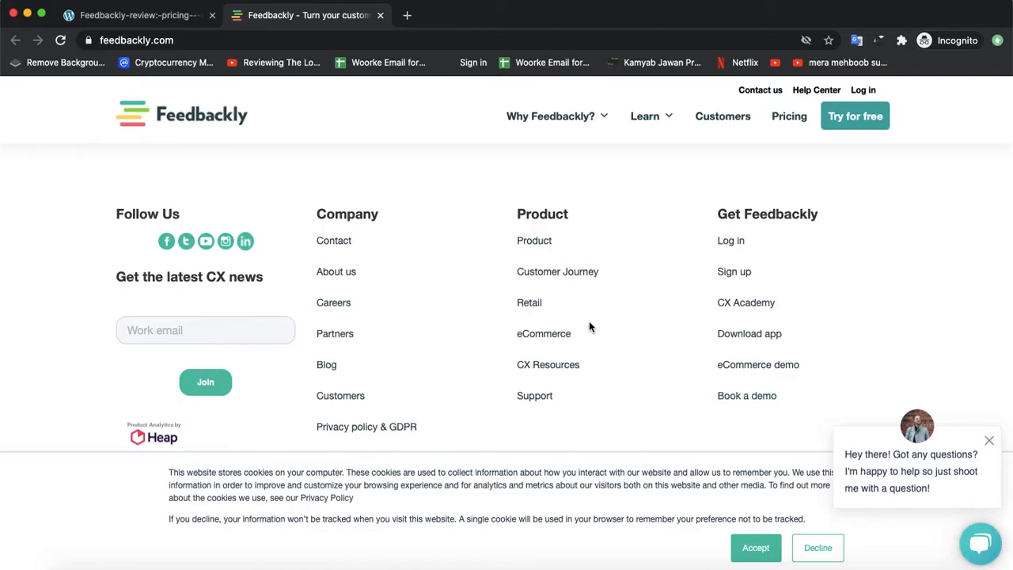
mouse_move(435, 399)
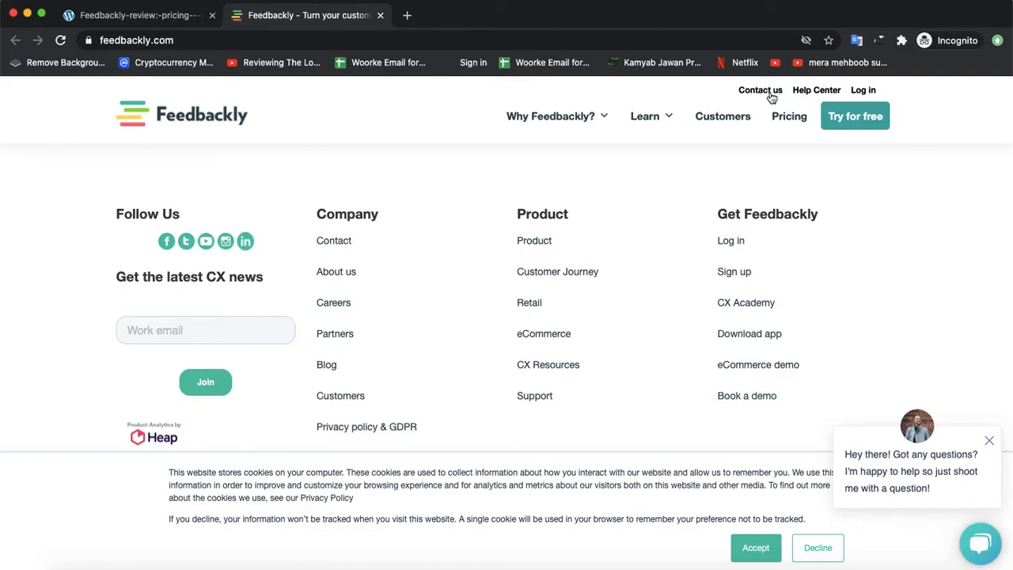
left_click(788, 117)
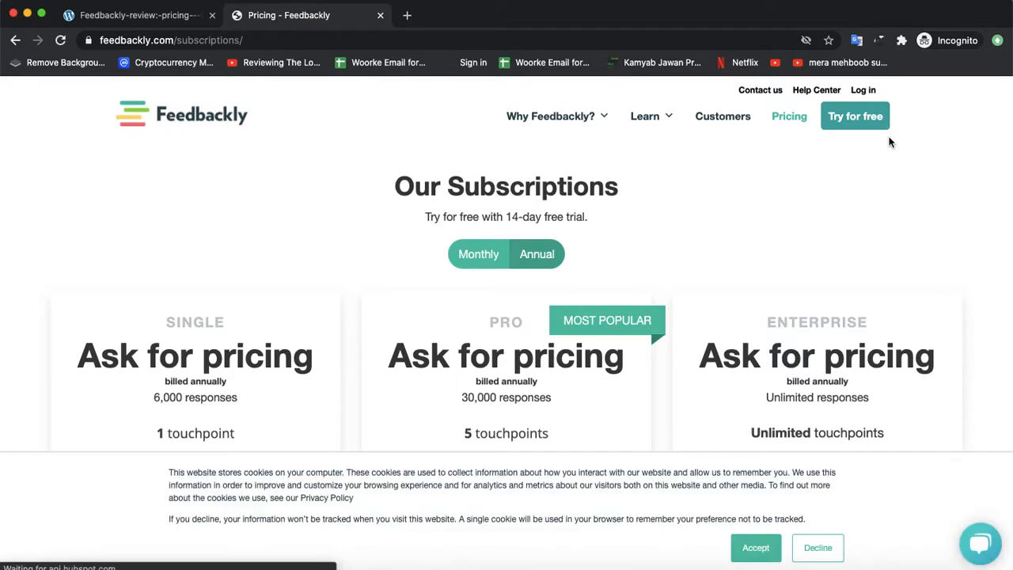
Scroll through the Single, Pro and Enterprise plan cards and their included features and support levels.
scroll("down", 3)
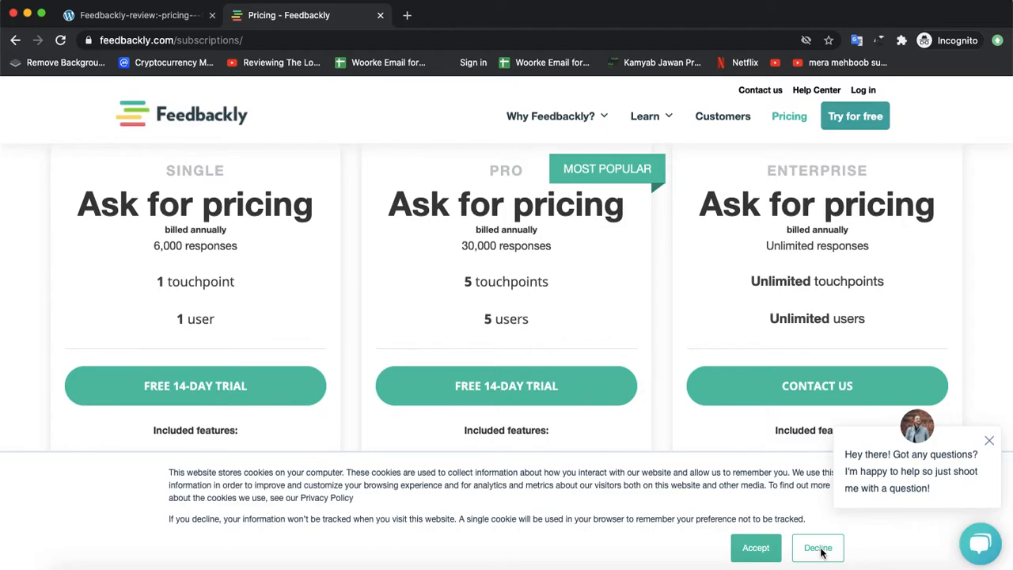
mouse_move(988, 440)
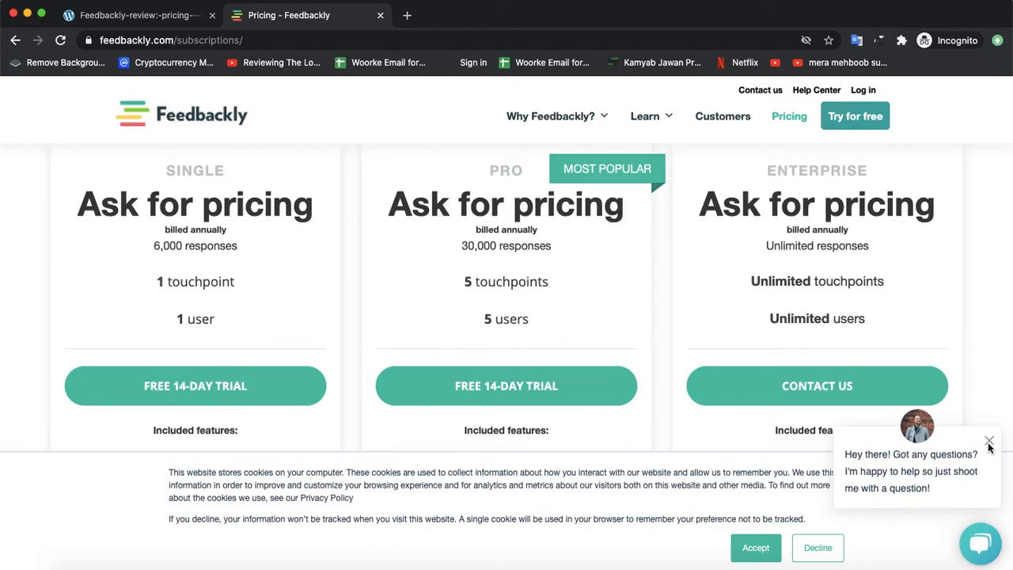
left_click(988, 441)
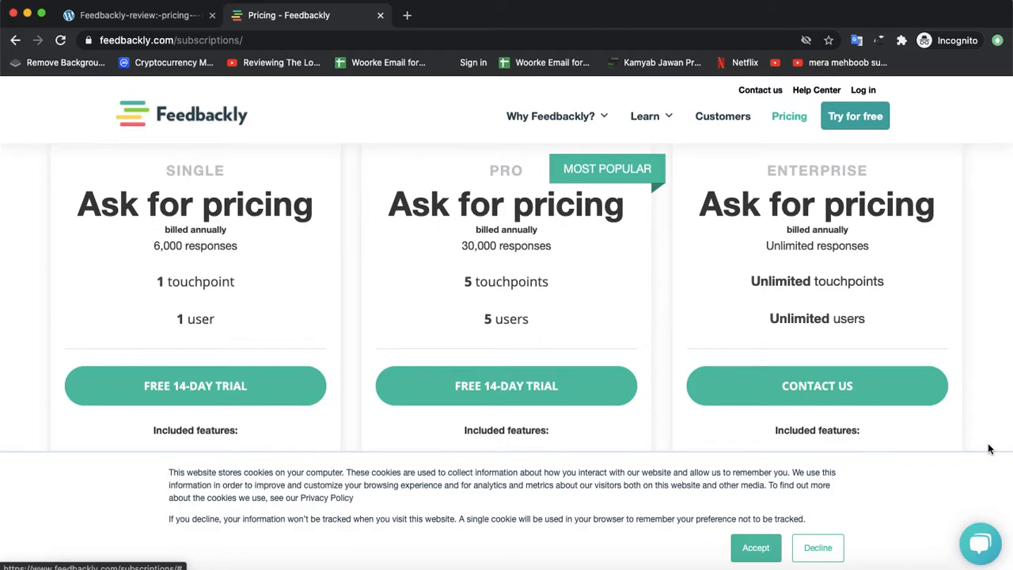
scroll("down", 3)
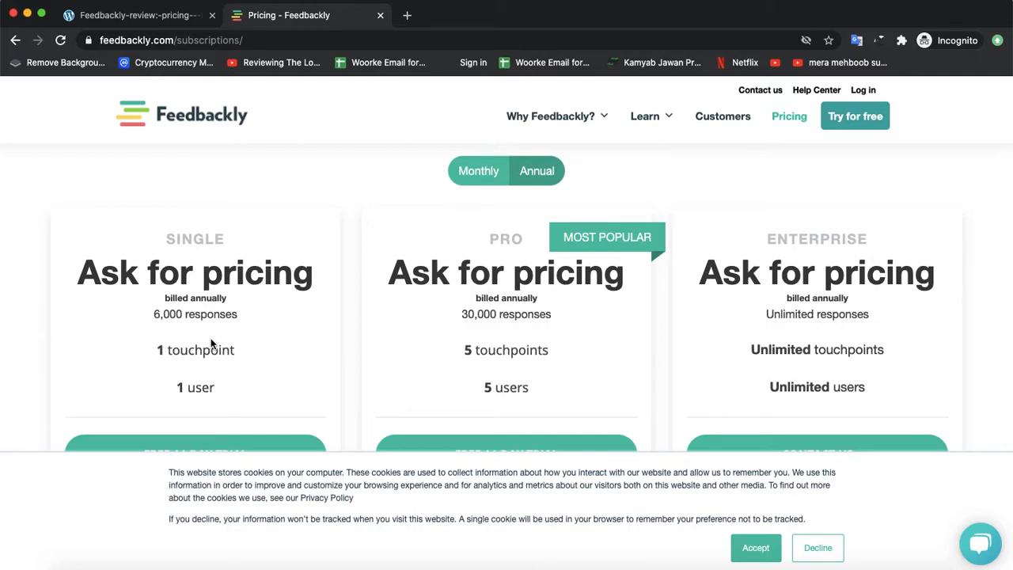
scroll("down", 3)
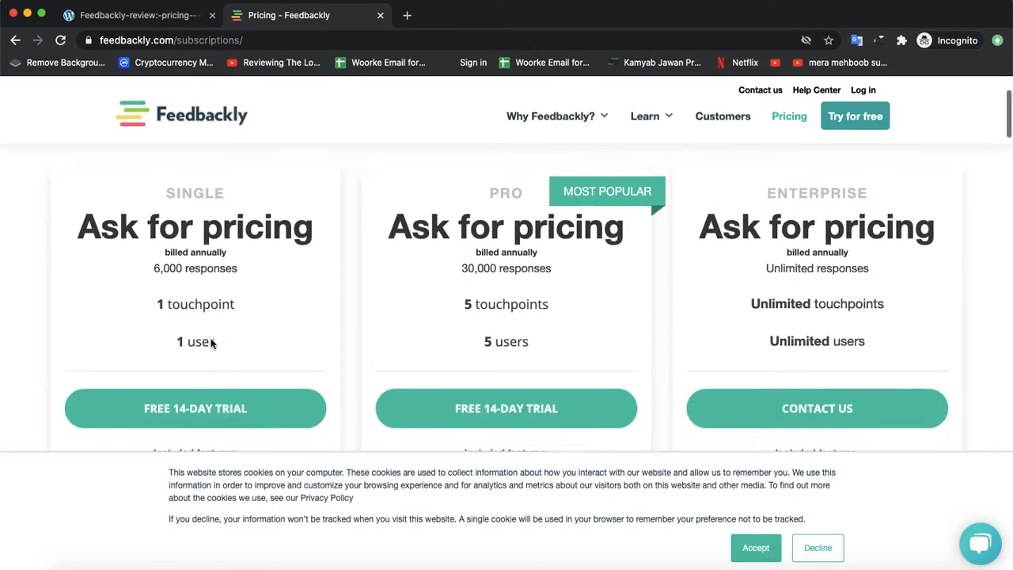
scroll("down", 3)
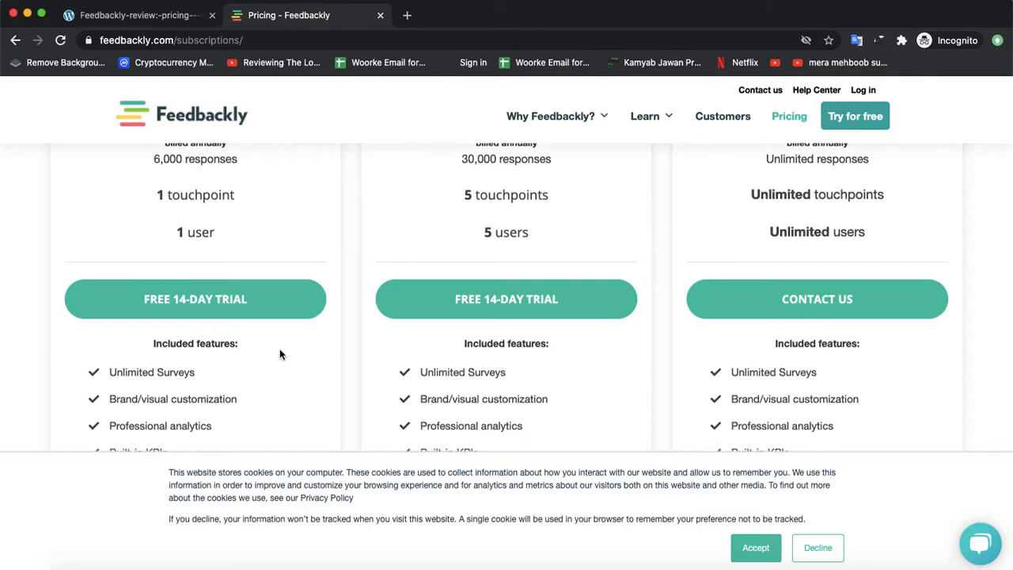
scroll("down", 3)
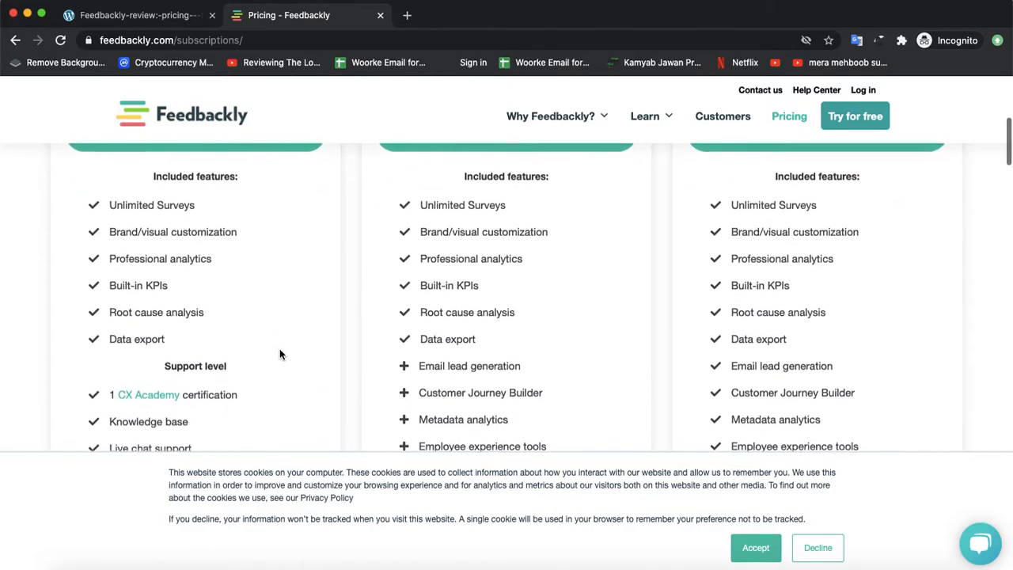
scroll("down", 3)
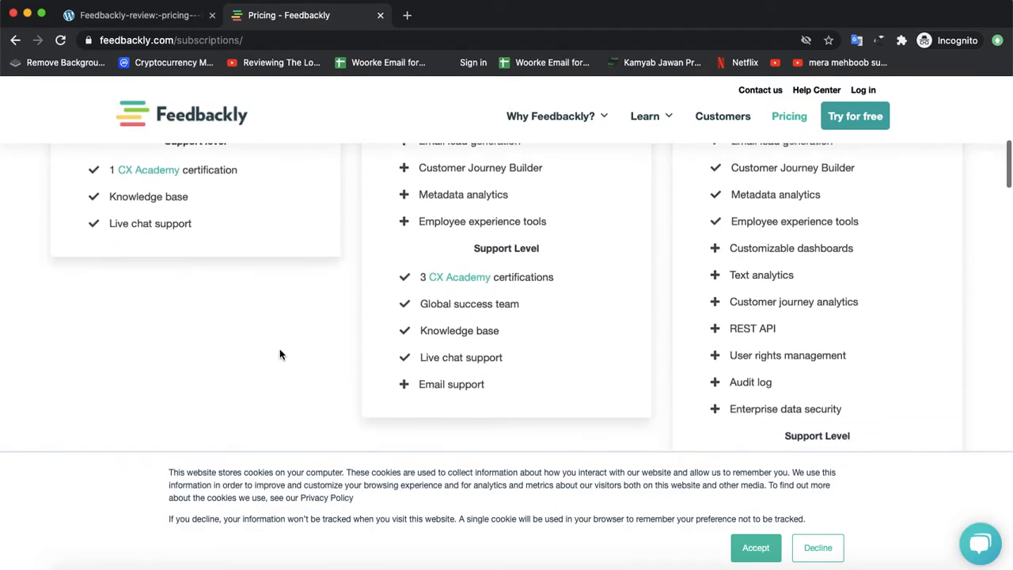
scroll("down", 3)
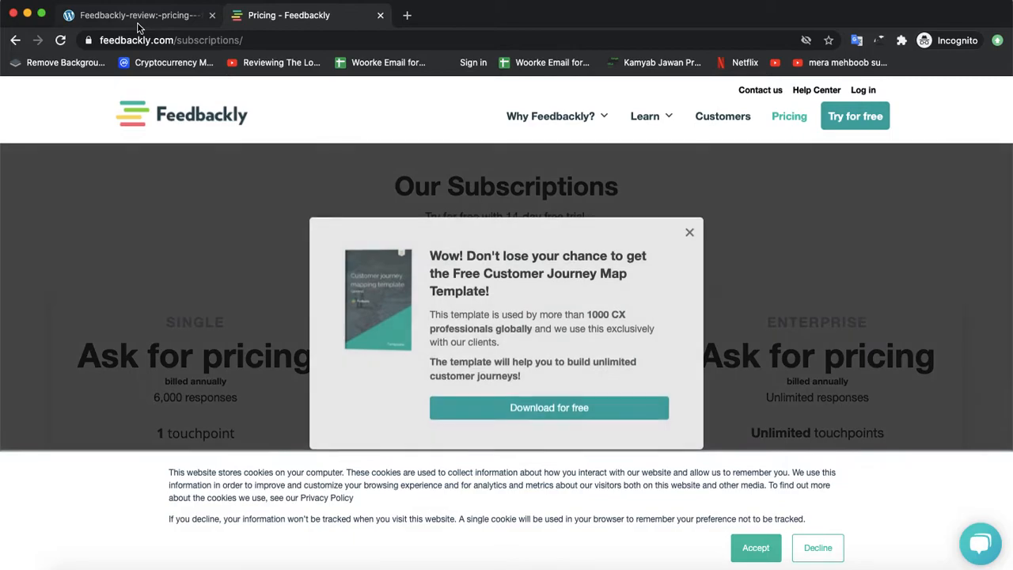
Return to the bigMongolian Feedbackly review and scroll past Features, Pros and cons, FAQs to the 9.7 Expert Score.
left_click(135, 15)
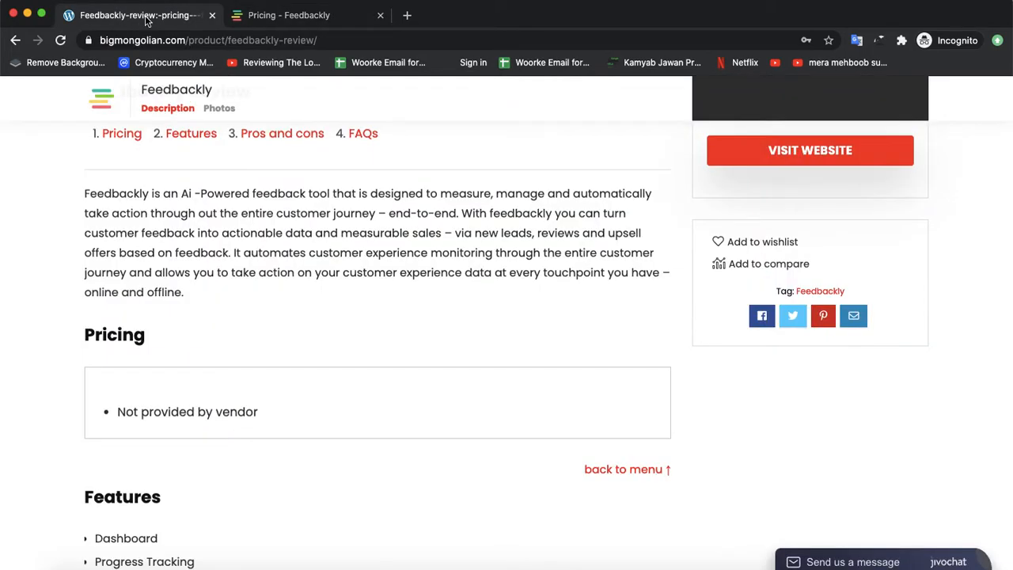
scroll("down", 3)
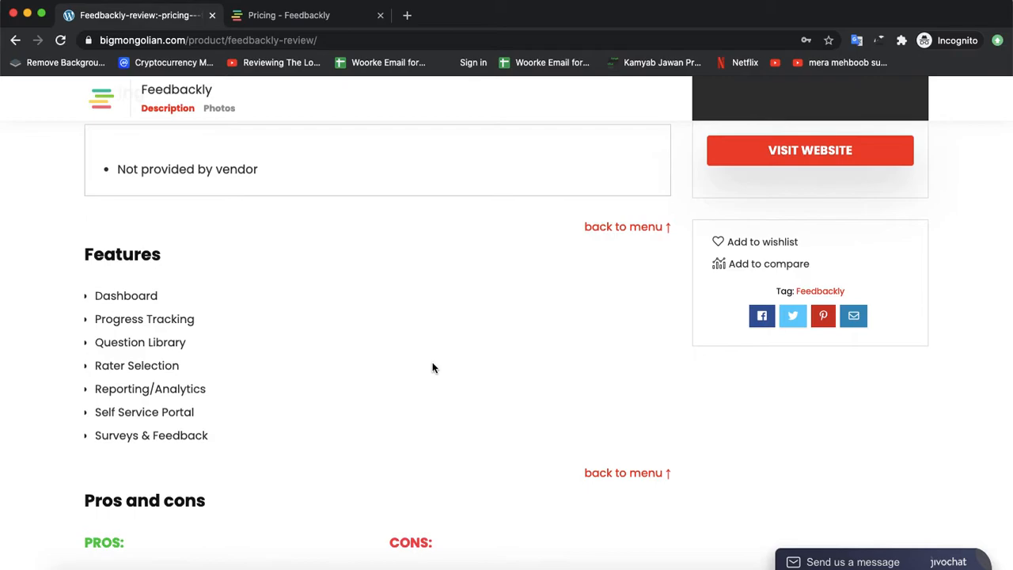
scroll("down", 3)
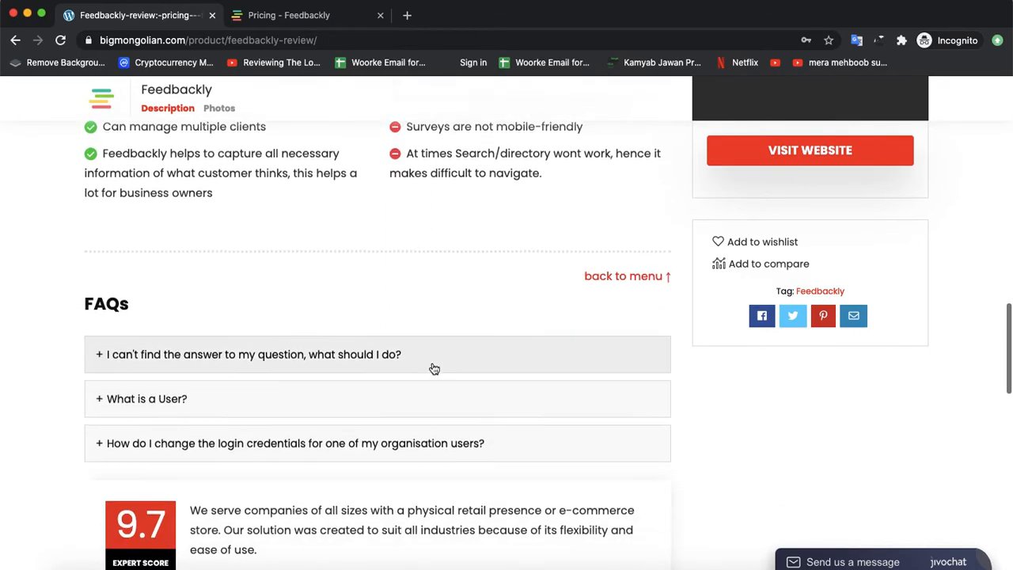
scroll("down", 3)
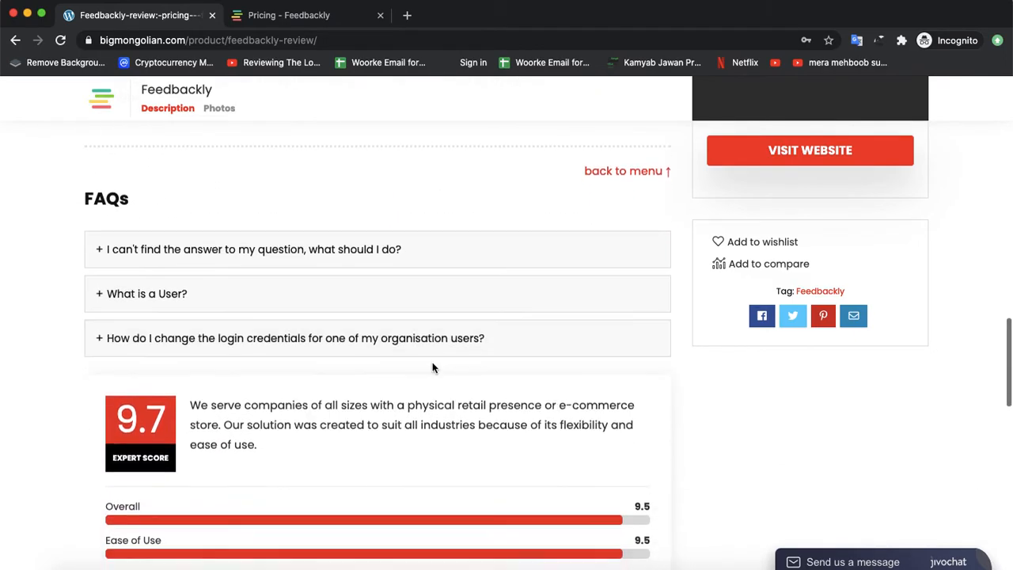
scroll("down", 3)
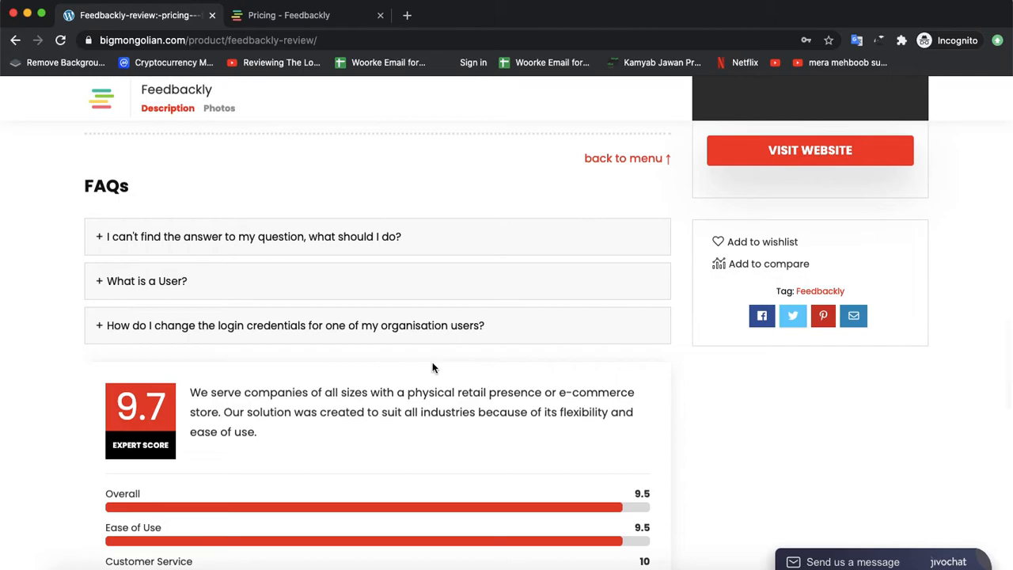
scroll("down", 3)
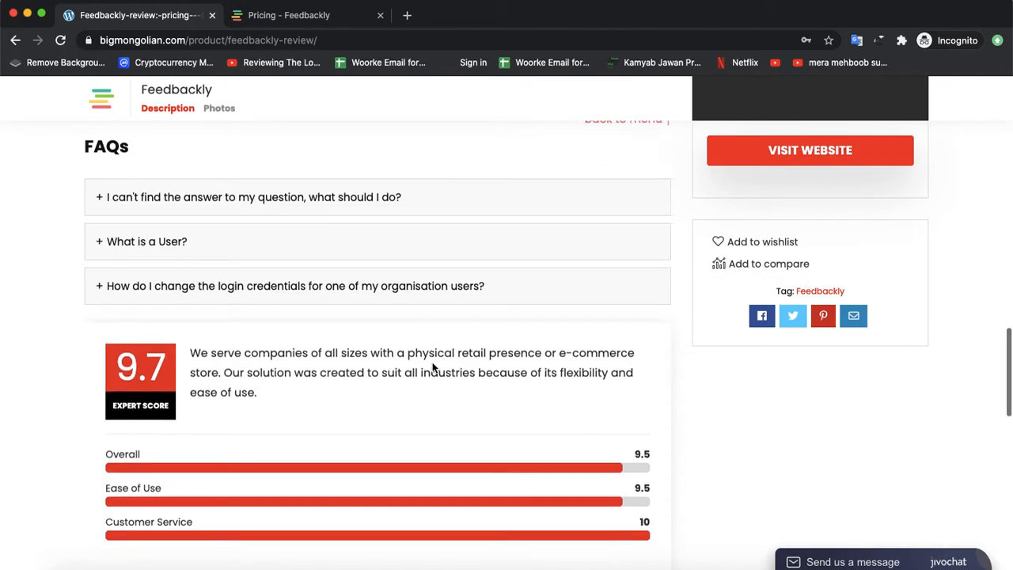
scroll("down", 3)
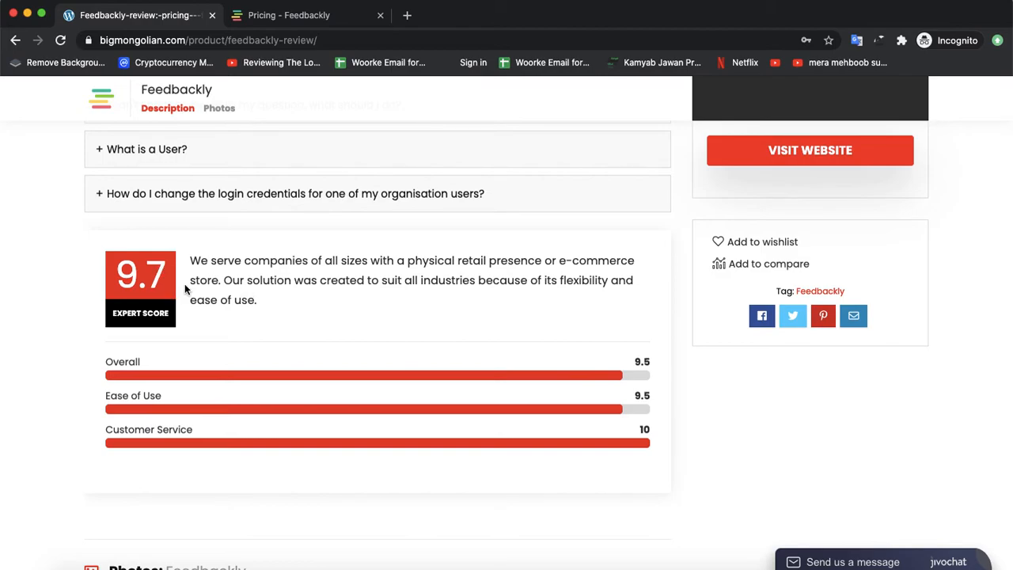
mouse_move(243, 285)
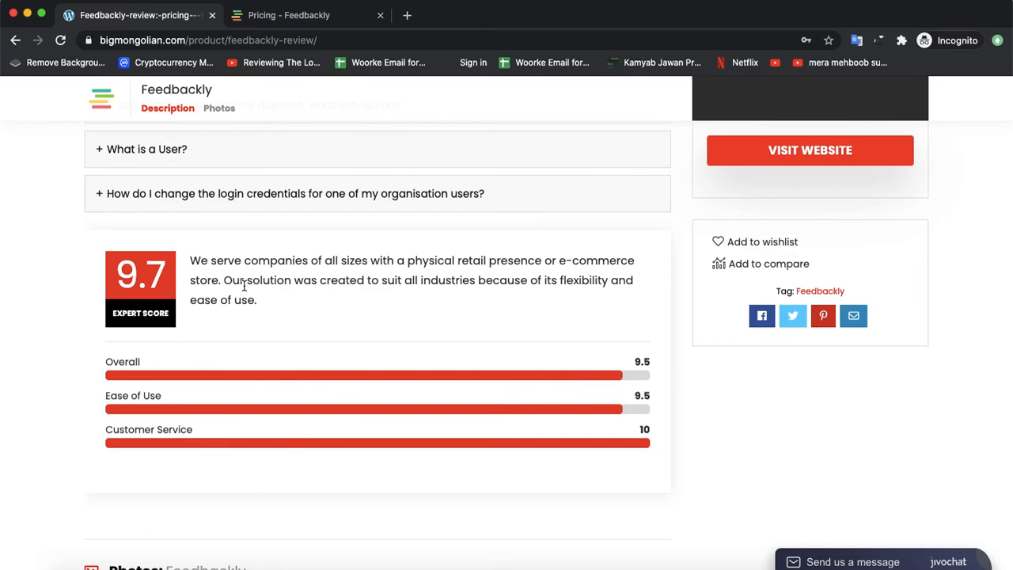
mouse_move(244, 286)
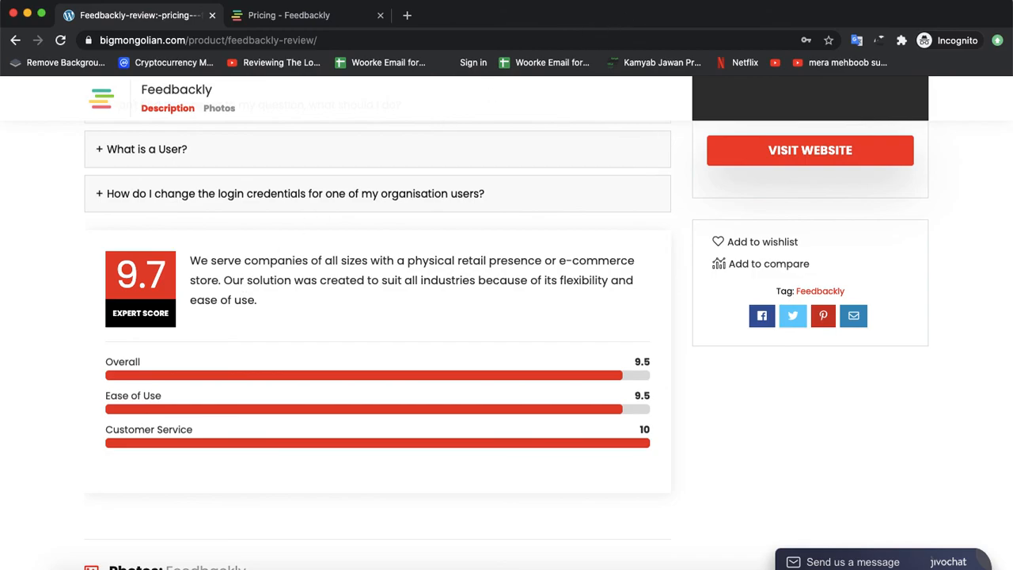